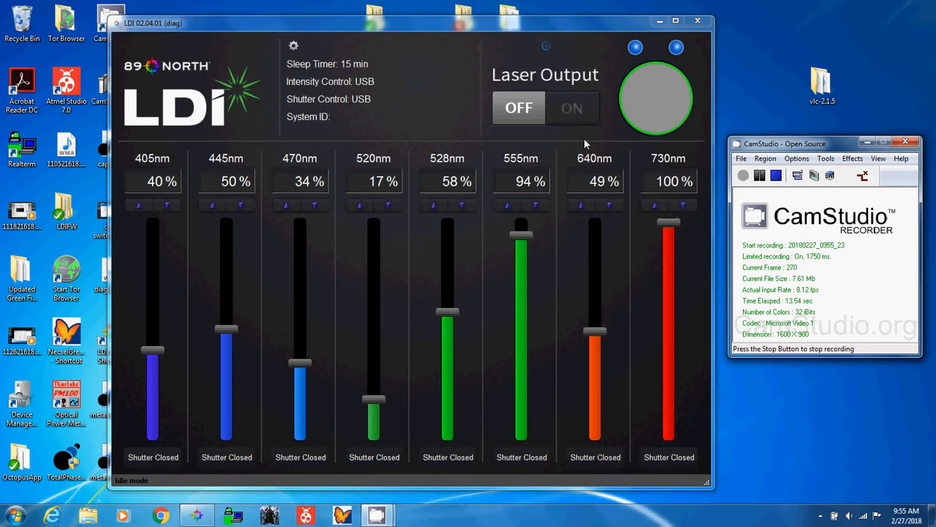
pyautogui.moveTo(561, 111)
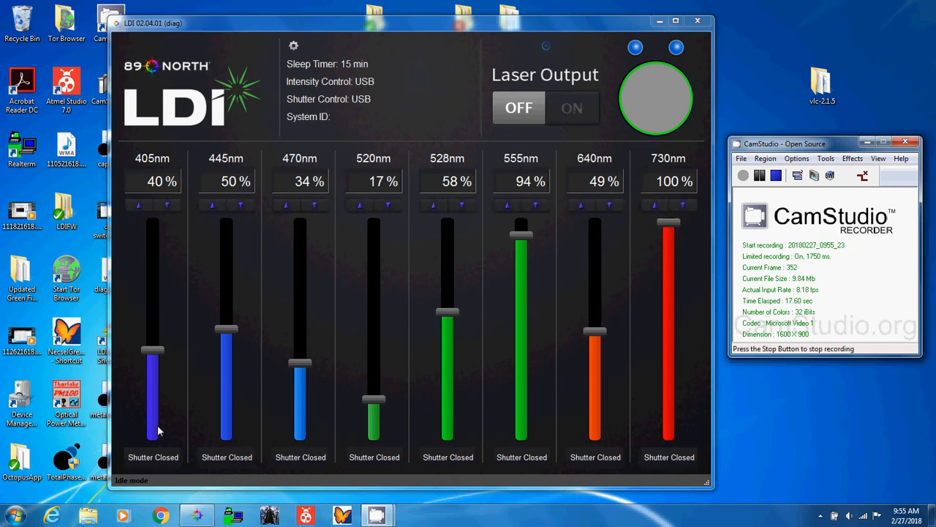
pyautogui.moveTo(640, 97)
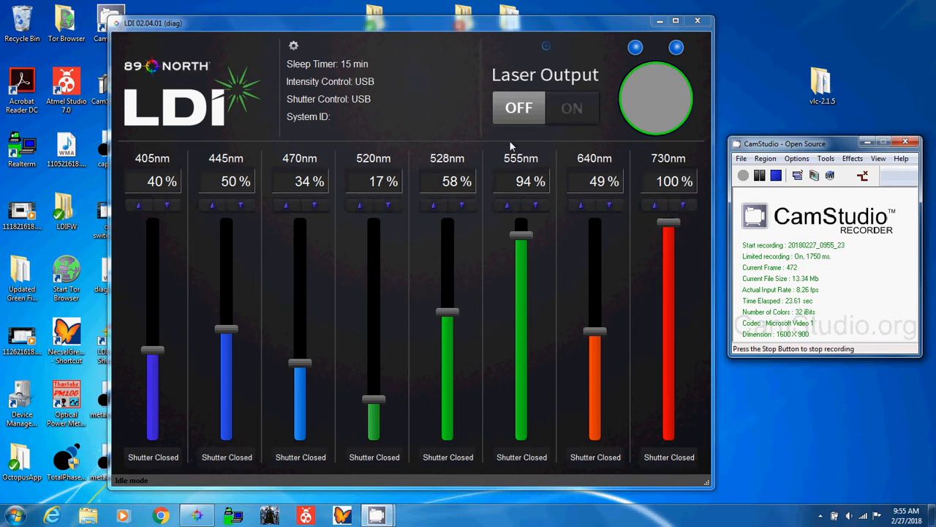
pyautogui.moveTo(202, 445)
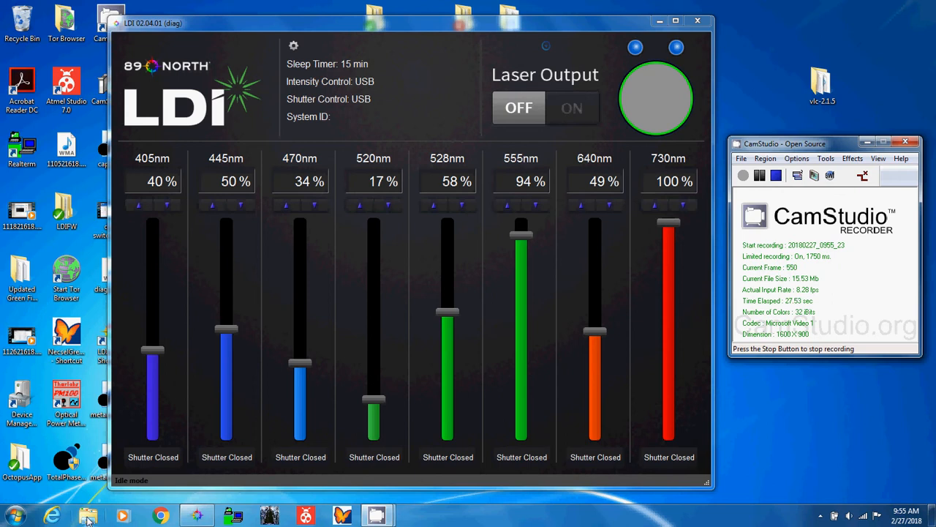
pyautogui.moveTo(82, 512)
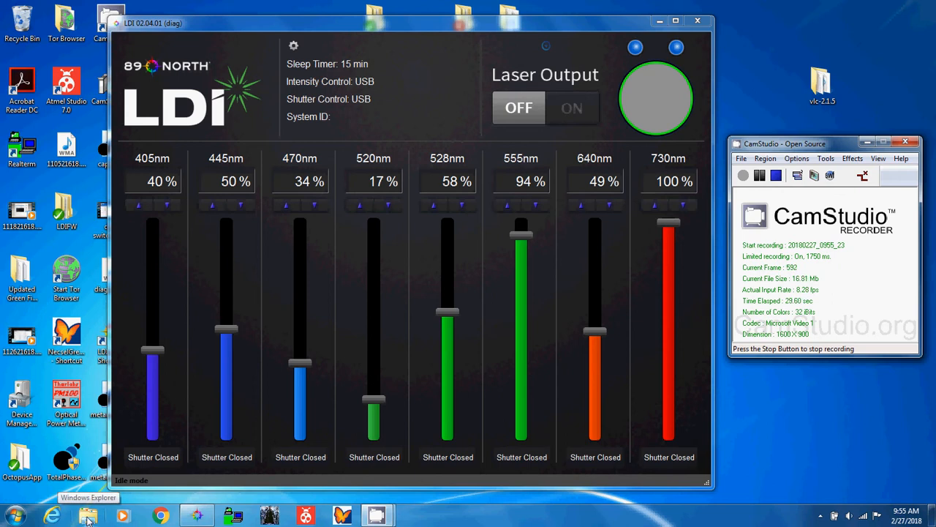
# - Navigate Windows Explorer to C:\Program Files\USBPcap
pyautogui.click(79, 512)
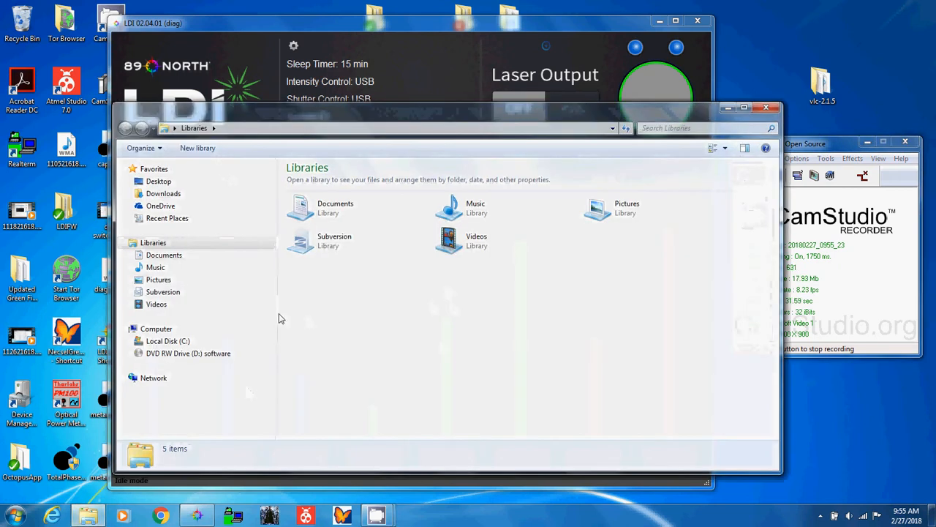
pyautogui.click(164, 341)
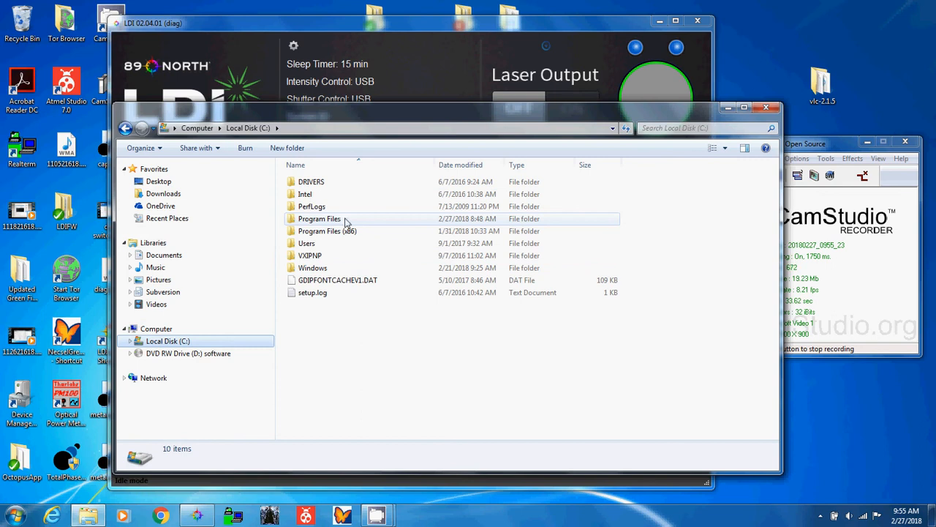
pyautogui.doubleClick(317, 218)
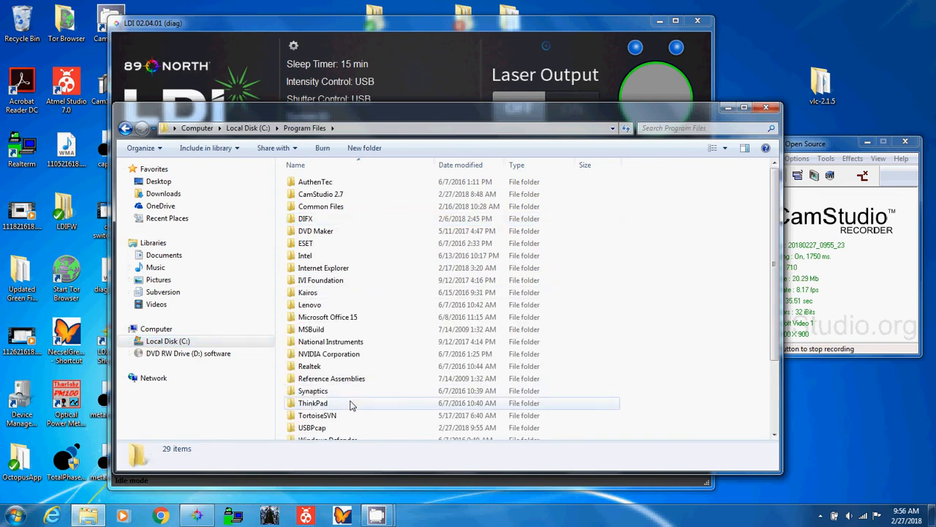
pyautogui.doubleClick(312, 427)
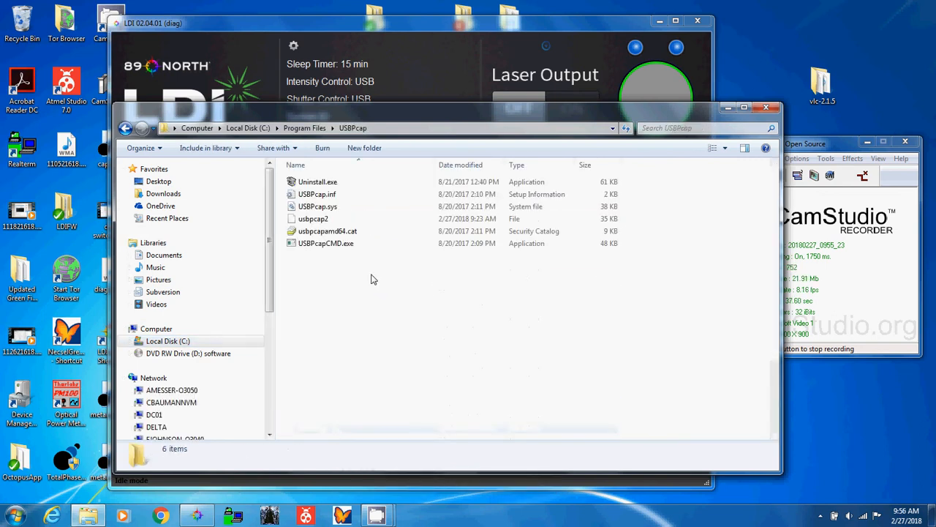
# - Launch USBPcapCMD.exe from the USBPcap folder
pyautogui.click(323, 243)
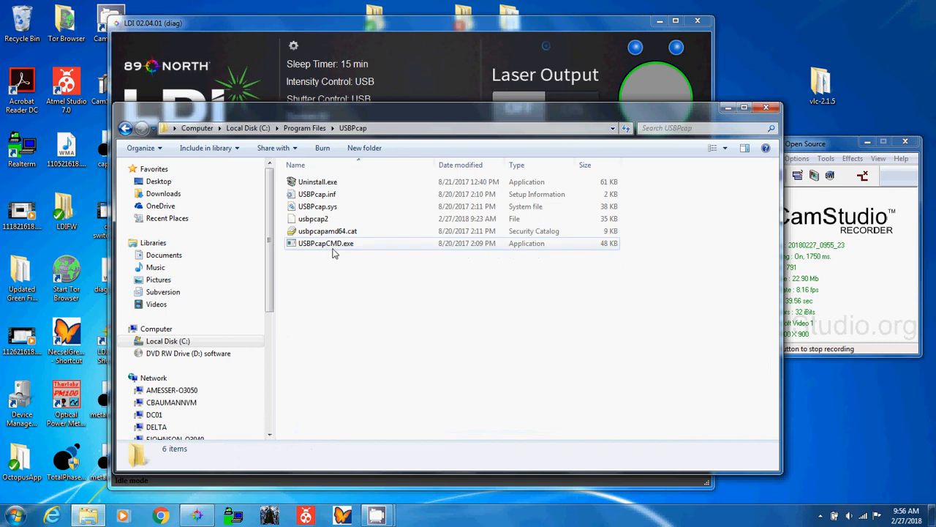
pyautogui.click(324, 243)
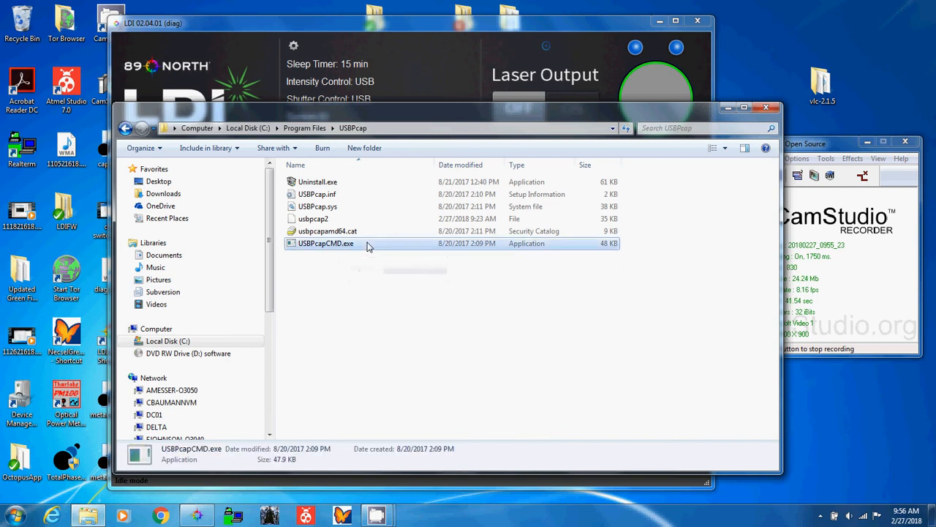
pyautogui.doubleClick(325, 243)
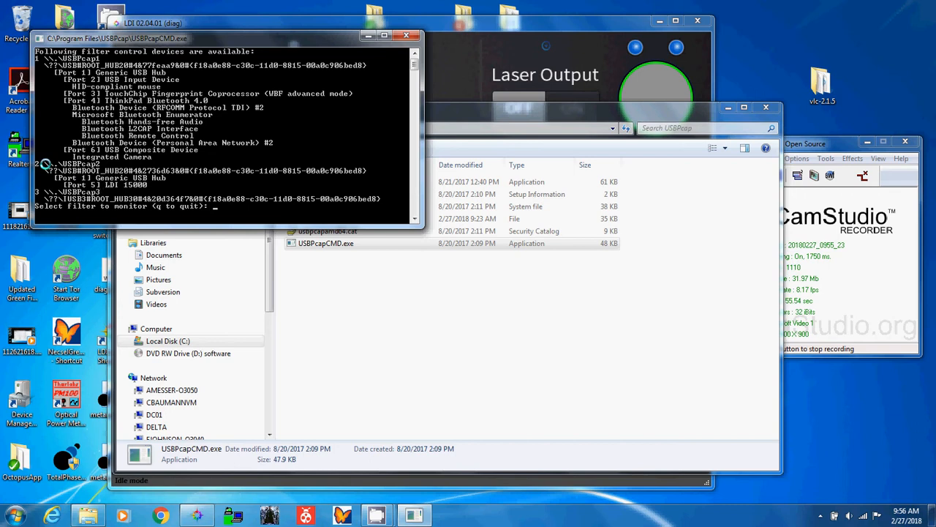
# - Choose filter 2 (the LDI hub) and name the output capture file with the date
pyautogui.write('2')
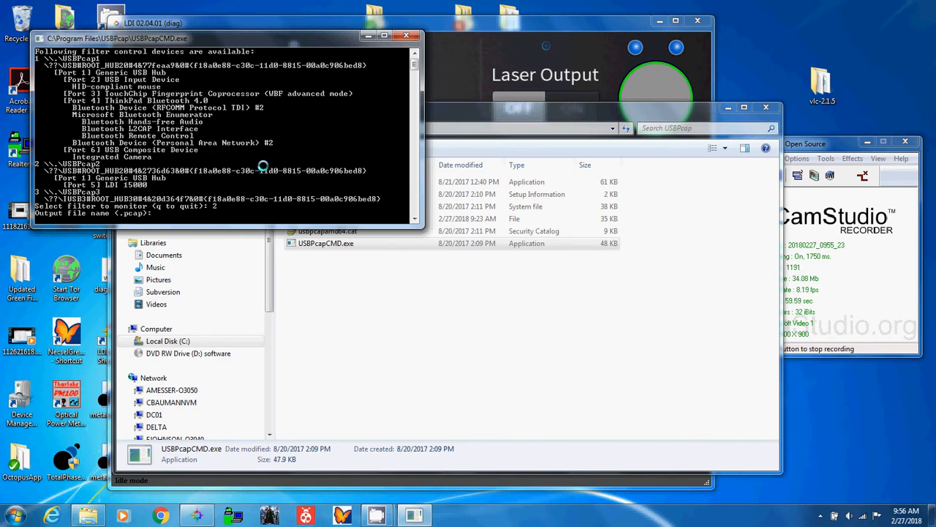
pyautogui.write('227')
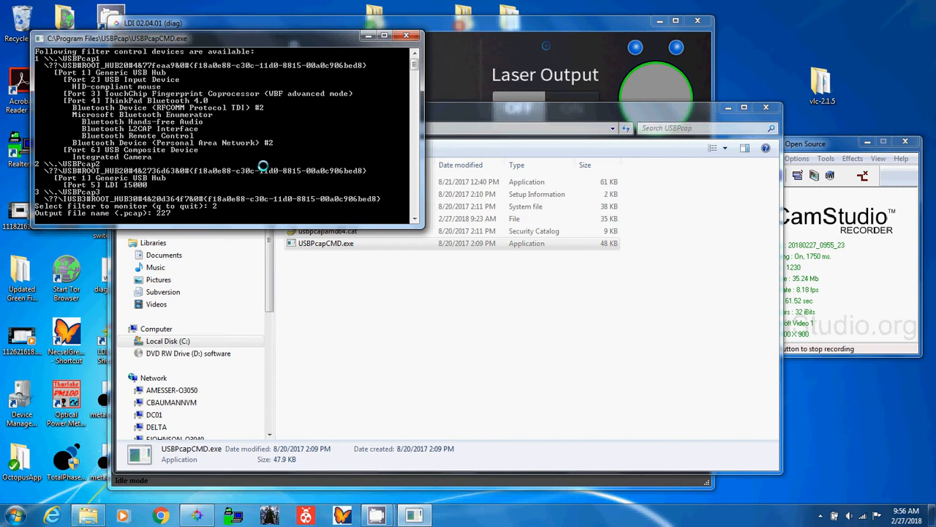
pyautogui.write('18')
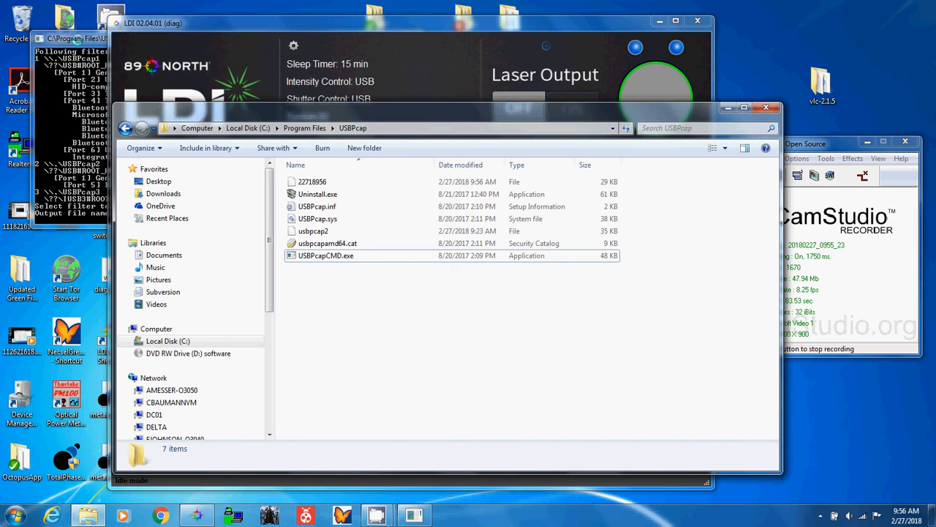
pyautogui.doubleClick(325, 255)
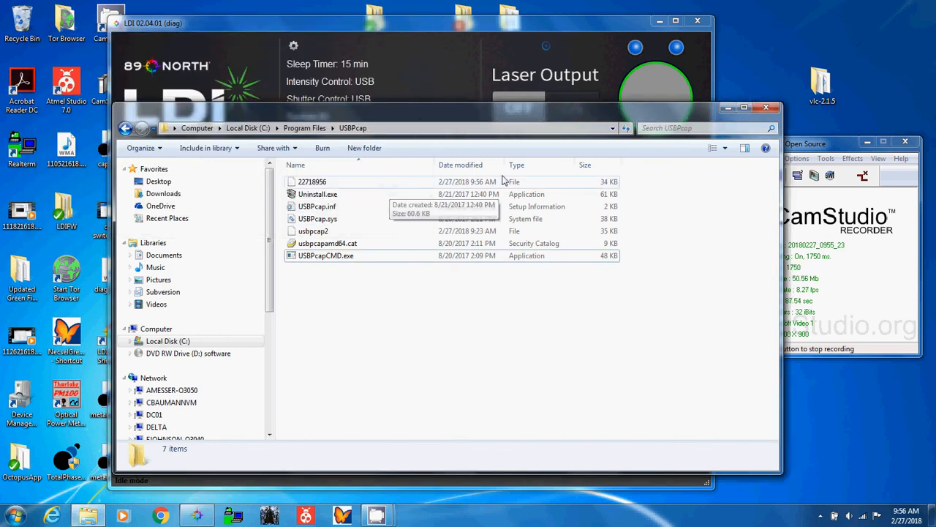
pyautogui.moveTo(480, 191)
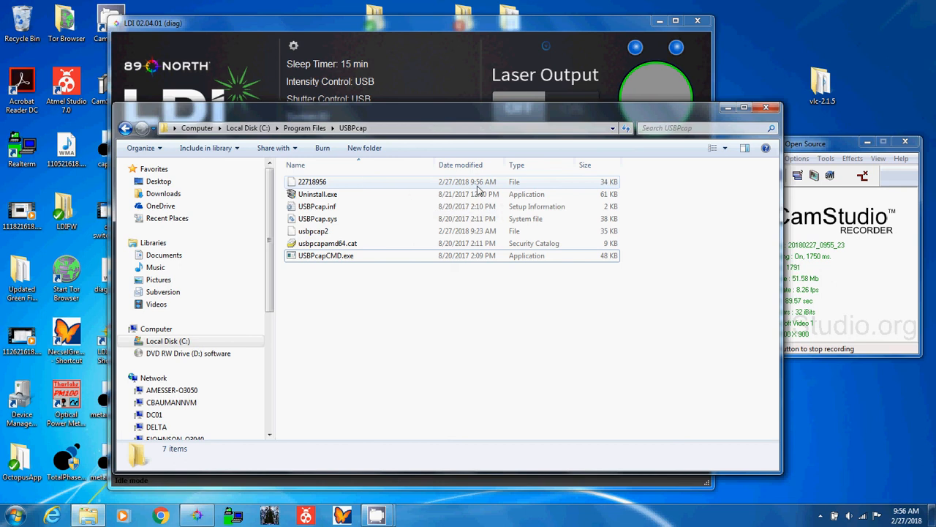